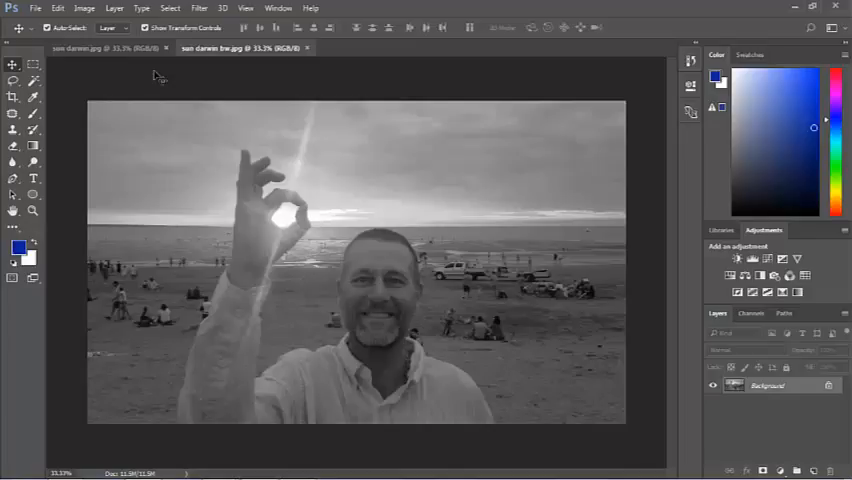
Copy the black-and-white selfie into sun darwin.jpg and make Layer 1 visible above Background
{"action": "left_click", "coordinate": [95, 48]}
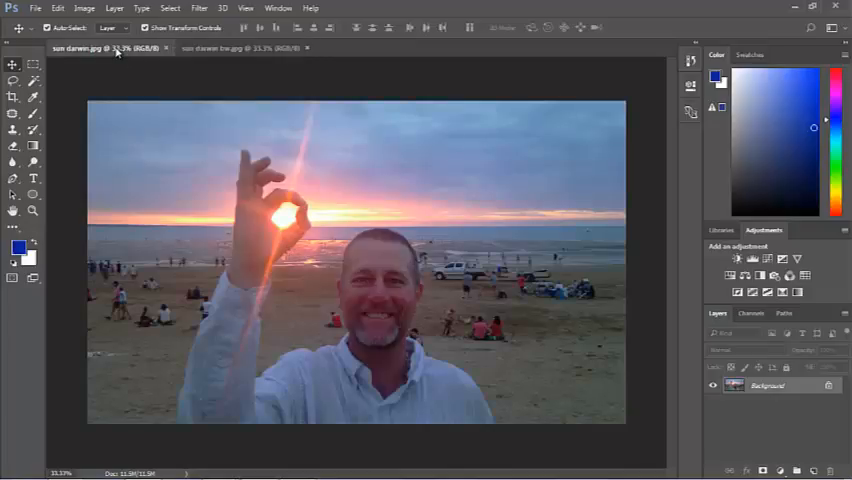
{"action": "left_click", "coordinate": [245, 48]}
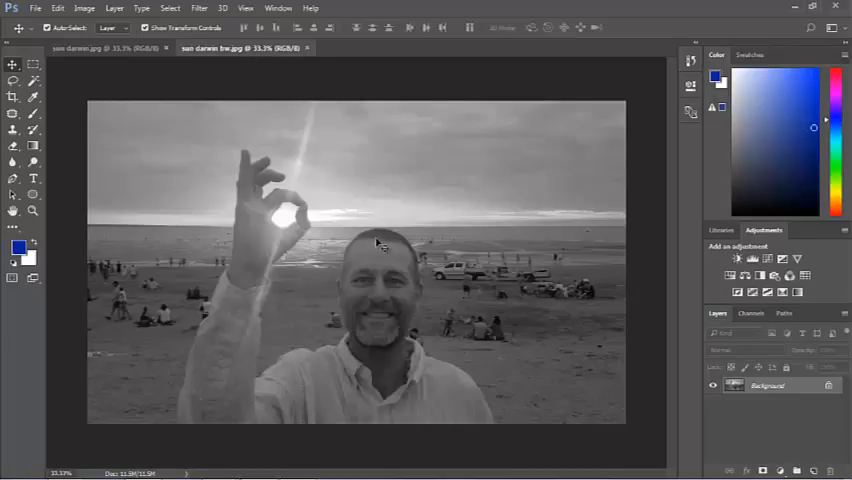
{"action": "mouse_move", "coordinate": [348, 238]}
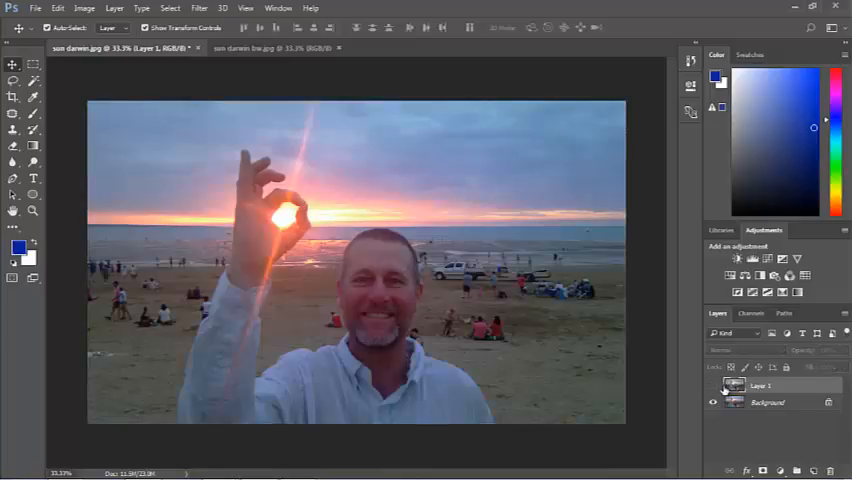
{"action": "left_click", "coordinate": [713, 386]}
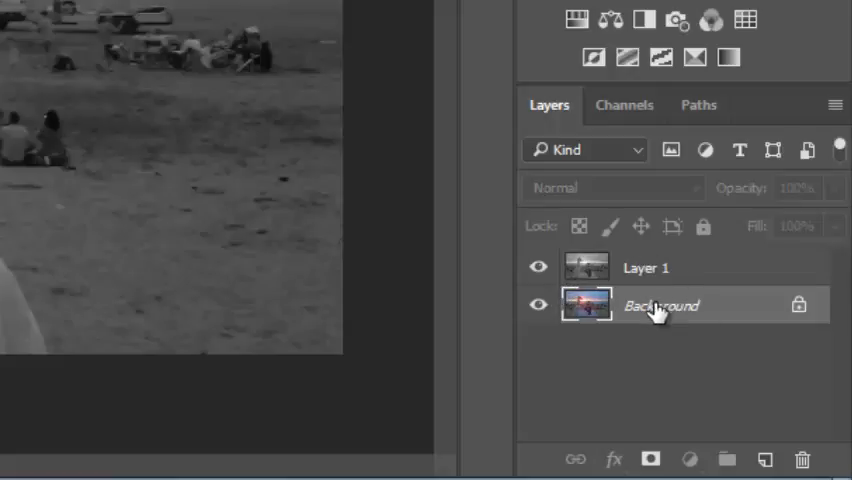
{"action": "mouse_move", "coordinate": [655, 310]}
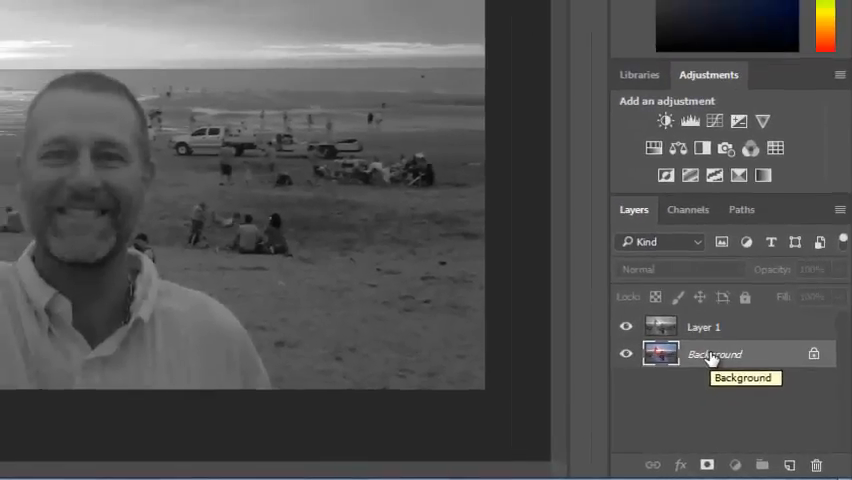
Duplicate Background as 'Background copy', hide the original Background, and select the copy
{"action": "right_click", "coordinate": [713, 353]}
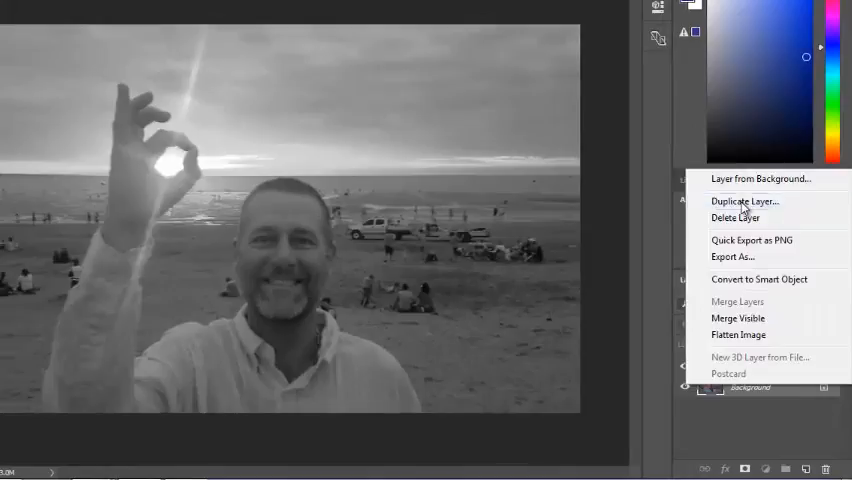
{"action": "left_click", "coordinate": [744, 200]}
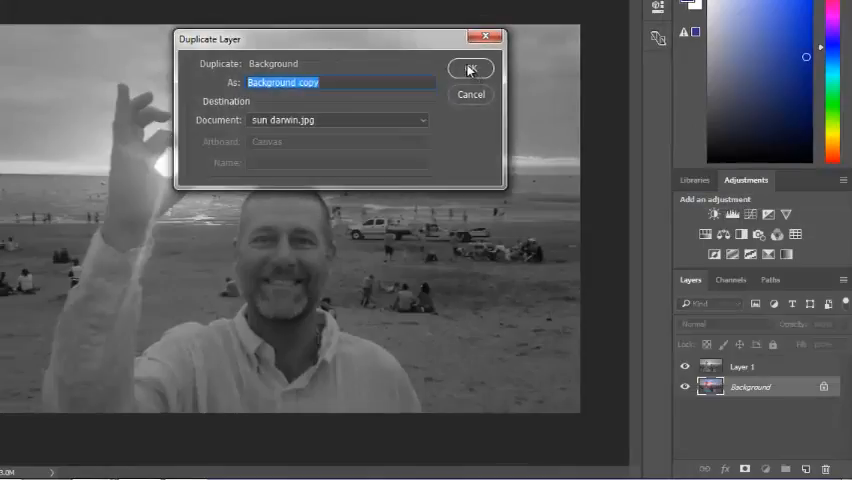
{"action": "left_click", "coordinate": [470, 68]}
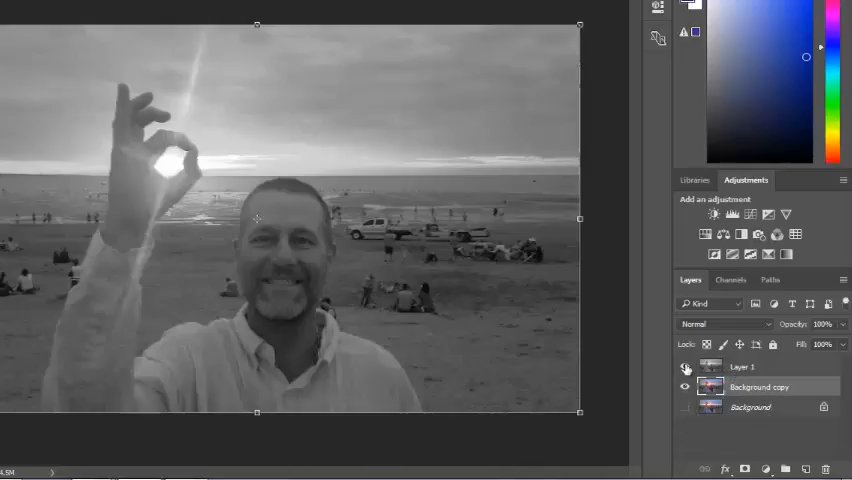
{"action": "left_click", "coordinate": [685, 366]}
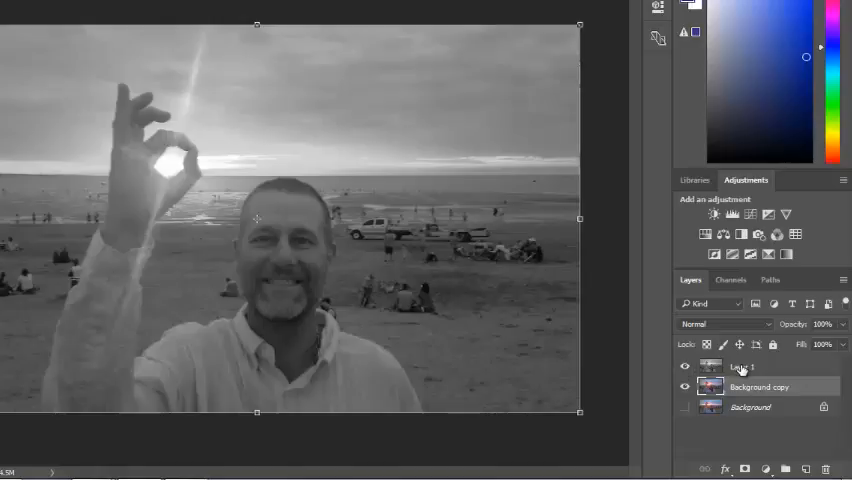
{"action": "left_click", "coordinate": [760, 387]}
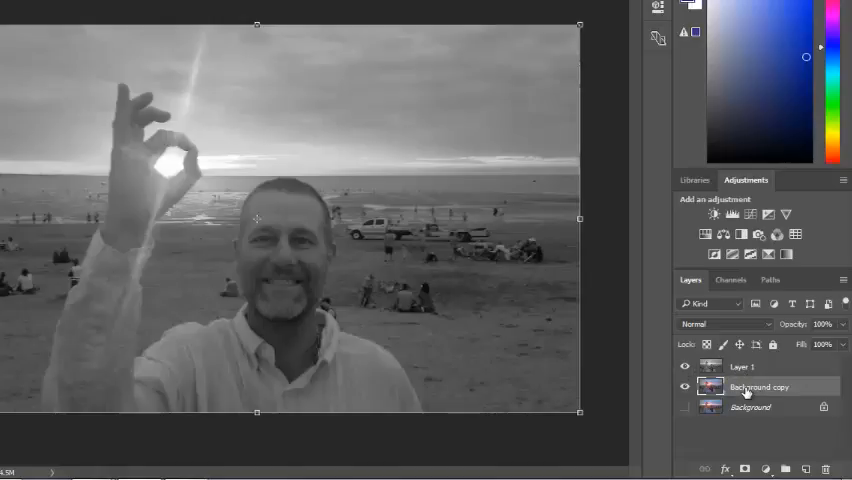
Rename Layer 1 to 'BW' and Background copy to 'Colour' in the Layers panel
{"action": "double_click", "coordinate": [760, 386]}
{"action": "type", "text": "Colour"}
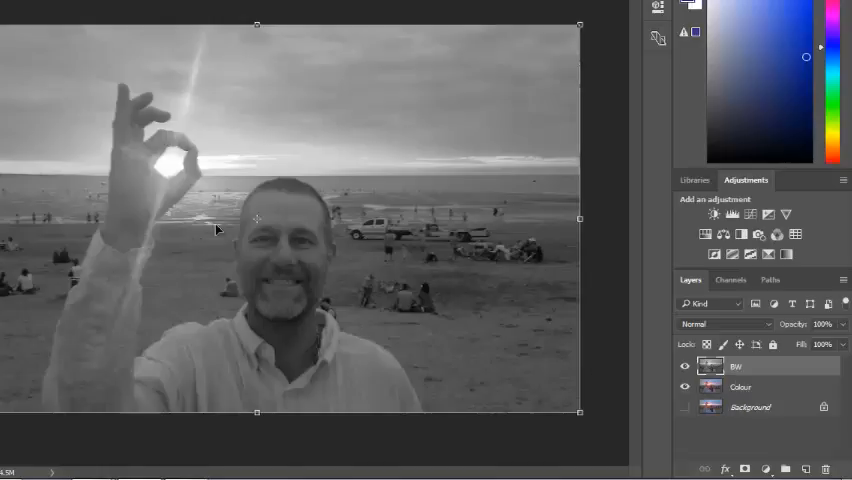
{"action": "mouse_move", "coordinate": [166, 210]}
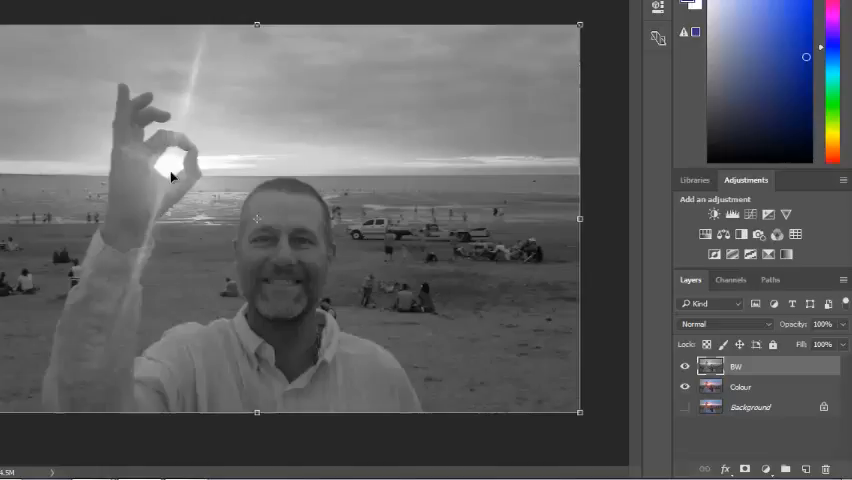
{"action": "mouse_move", "coordinate": [171, 162]}
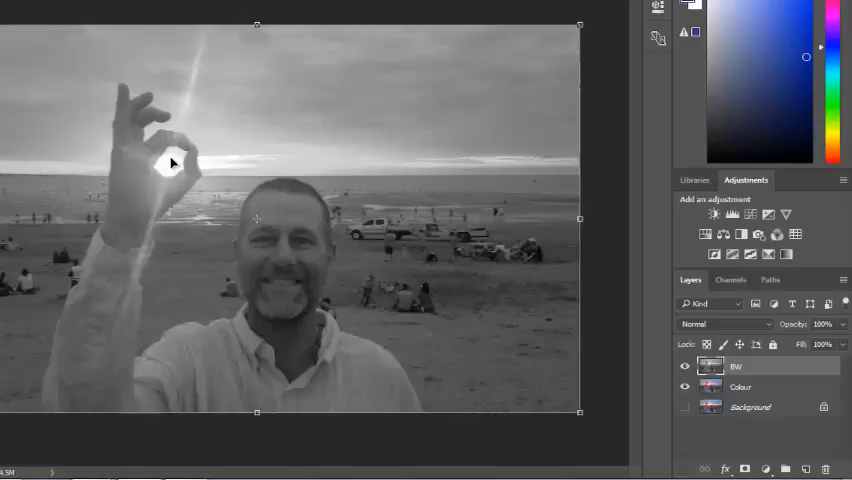
{"action": "mouse_move", "coordinate": [437, 189]}
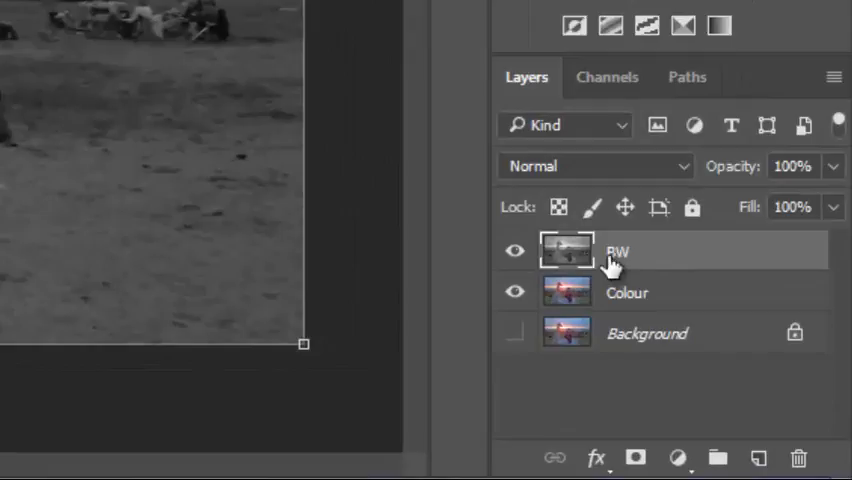
{"action": "mouse_move", "coordinate": [645, 255]}
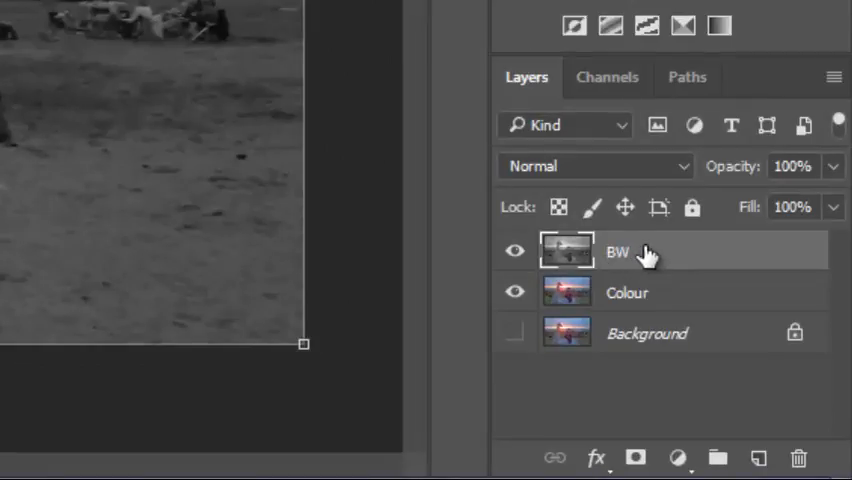
{"action": "mouse_move", "coordinate": [645, 447]}
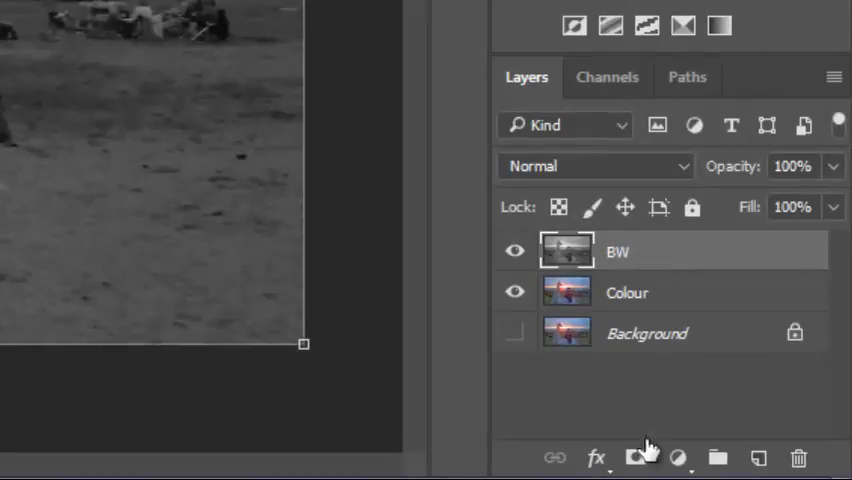
Attach a white layer mask to the selected BW layer
{"action": "left_click", "coordinate": [637, 458]}
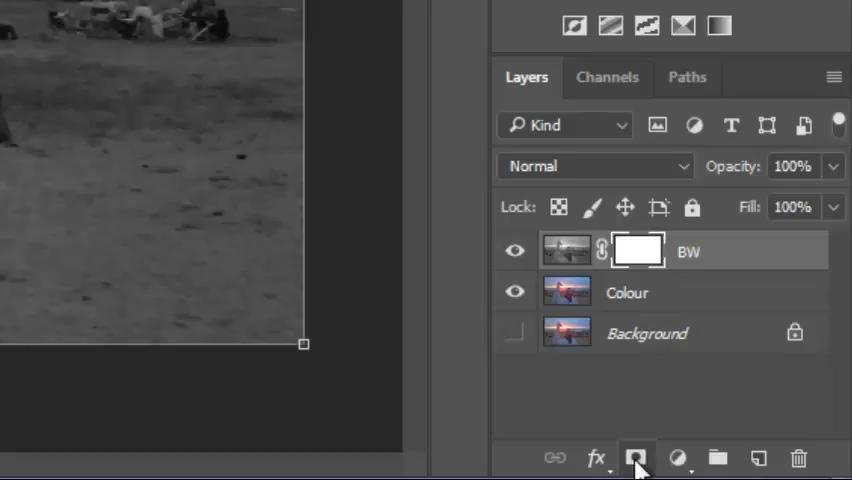
{"action": "mouse_move", "coordinate": [637, 251]}
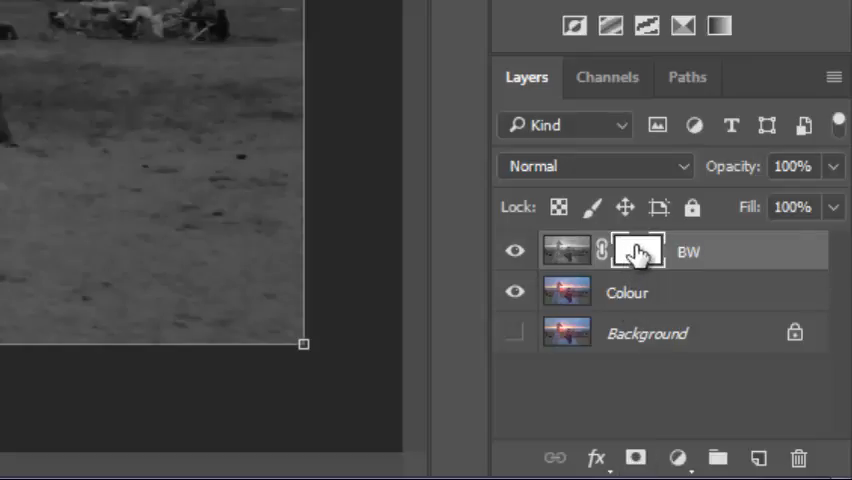
{"action": "mouse_move", "coordinate": [637, 250]}
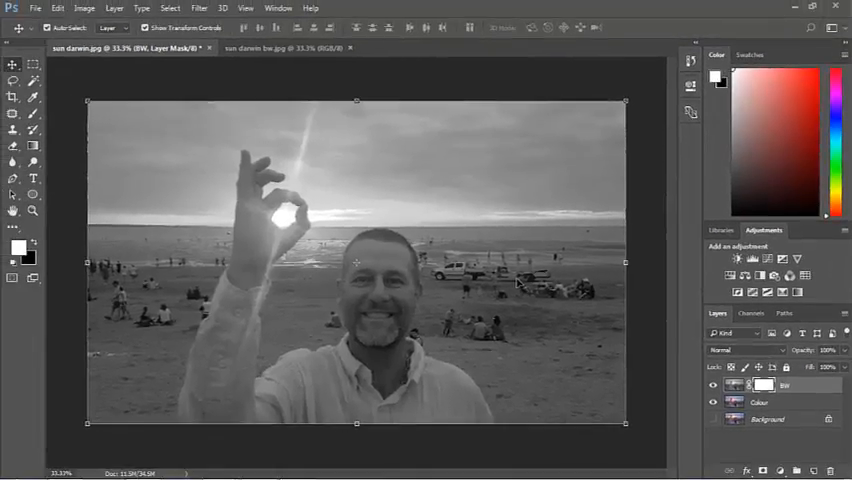
{"action": "left_click", "coordinate": [13, 148]}
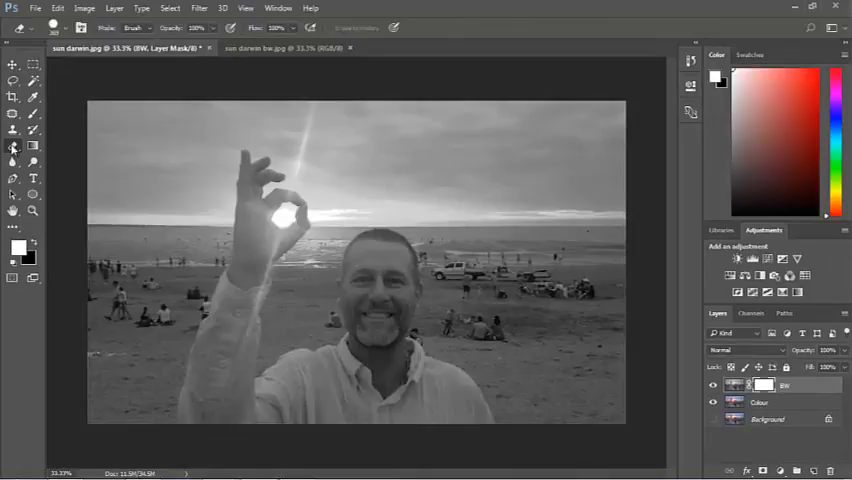
{"action": "mouse_move", "coordinate": [102, 142]}
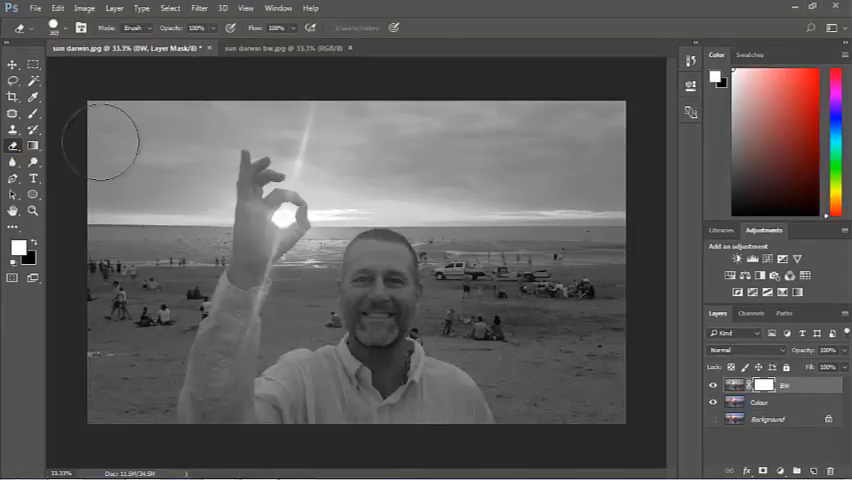
{"action": "mouse_move", "coordinate": [138, 155]}
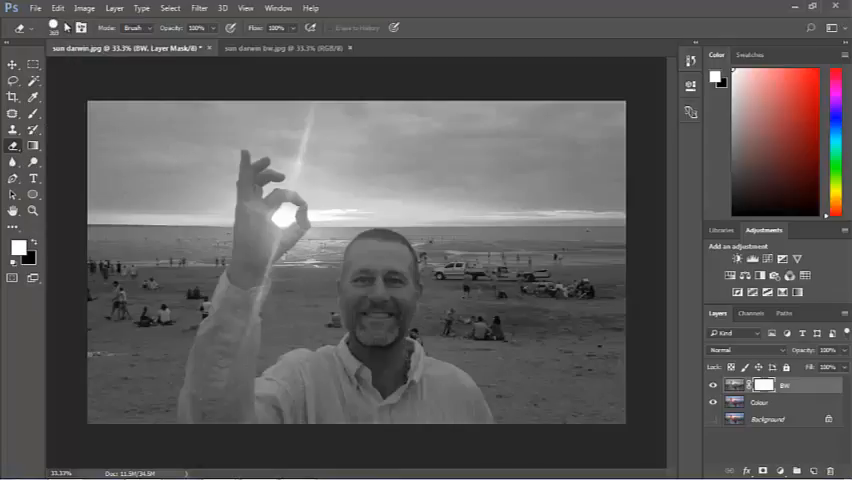
{"action": "mouse_move", "coordinate": [148, 175]}
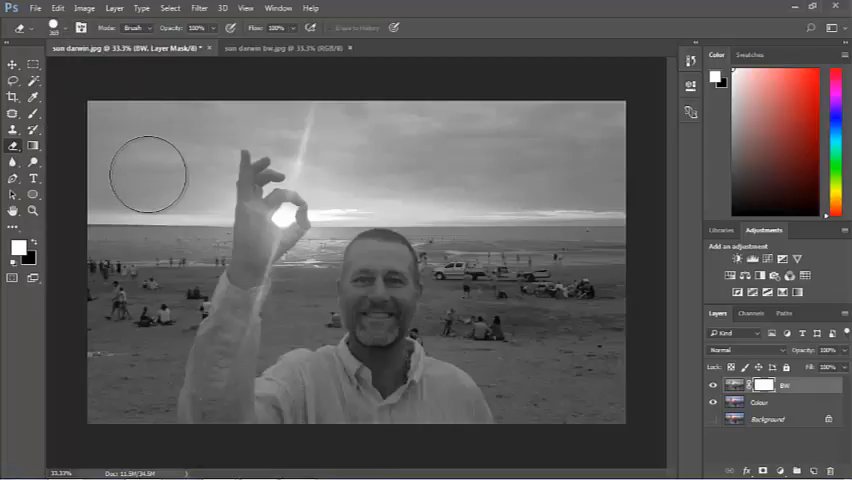
{"action": "left_click", "coordinate": [148, 174]}
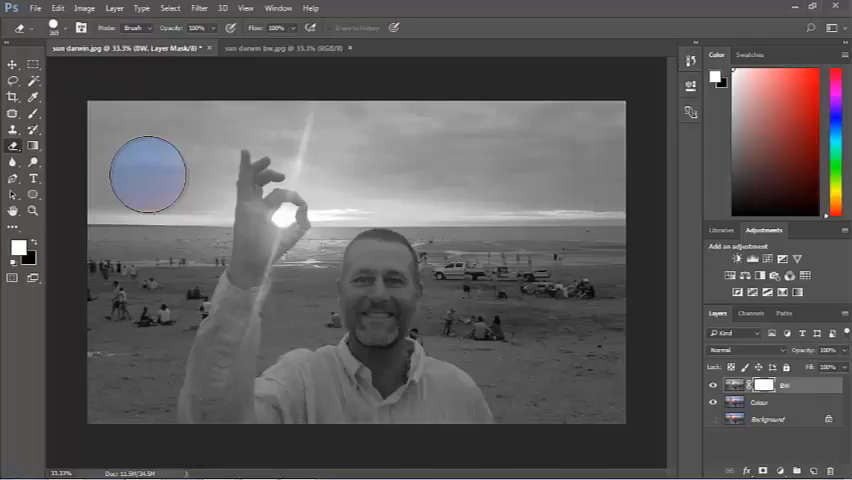
{"action": "left_click_drag", "start_coordinate": [148, 175], "coordinate": [250, 170]}
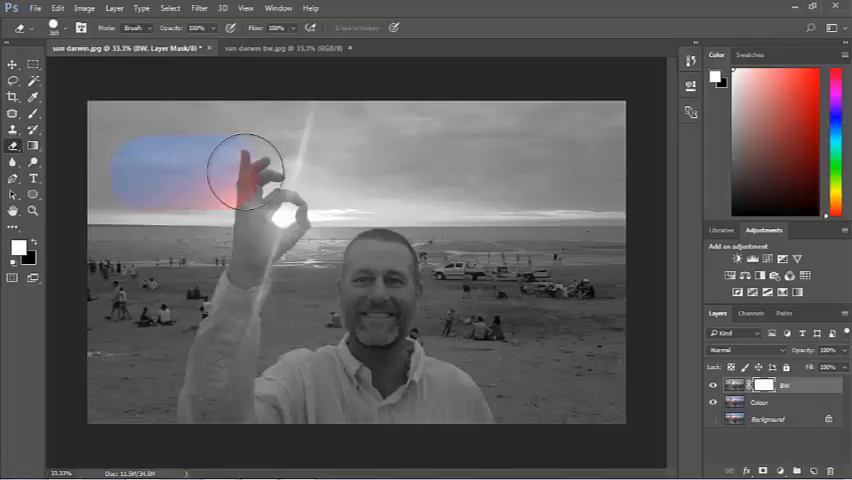
{"action": "left_click_drag", "start_coordinate": [250, 170], "coordinate": [415, 170]}
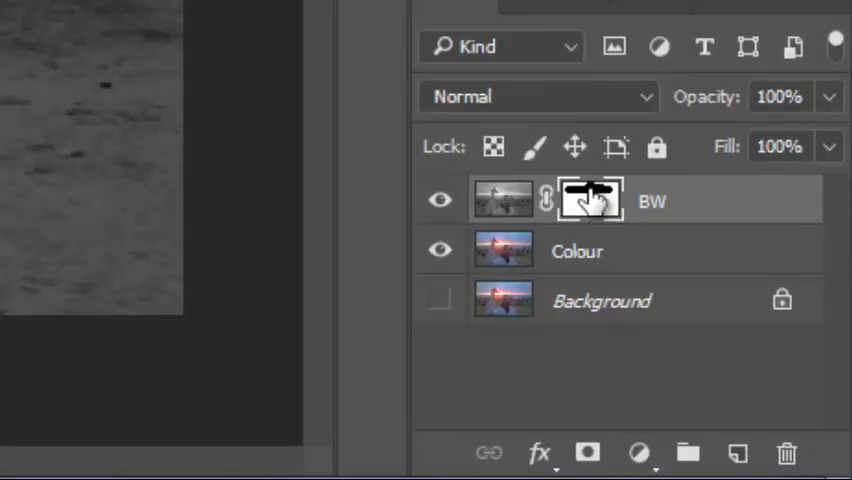
{"action": "mouse_move", "coordinate": [588, 200]}
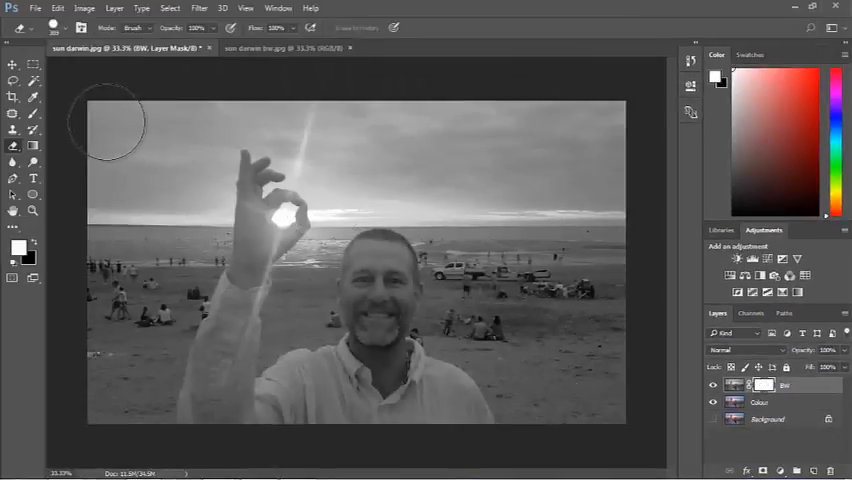
Erase the BW mask over the upper sky and near the horizon to reveal sunset colour
{"action": "left_click_drag", "start_coordinate": [107, 122], "coordinate": [335, 122]}
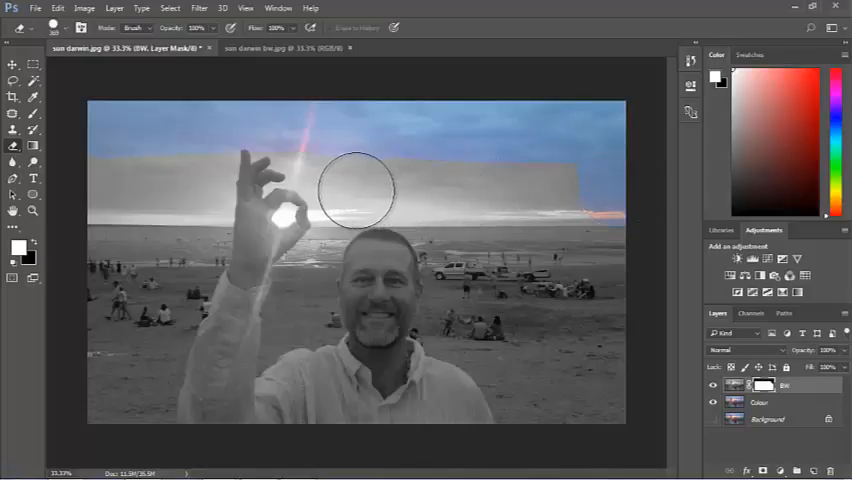
{"action": "mouse_move", "coordinate": [347, 192]}
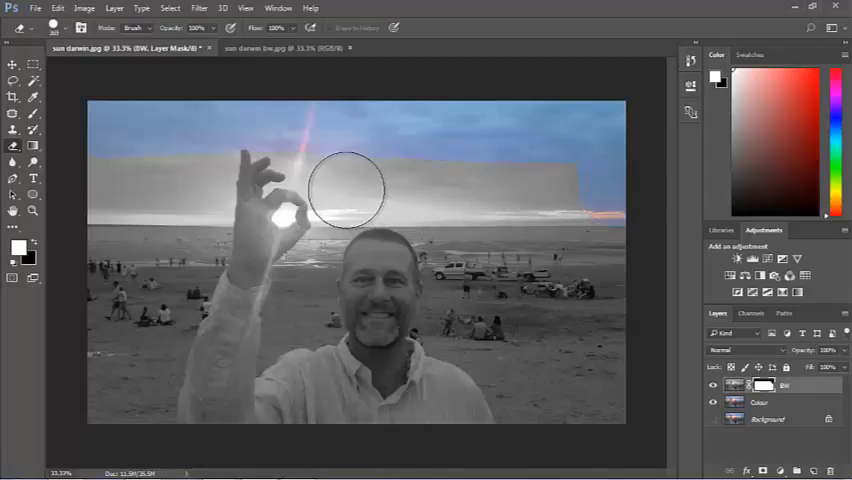
{"action": "left_click", "coordinate": [348, 190]}
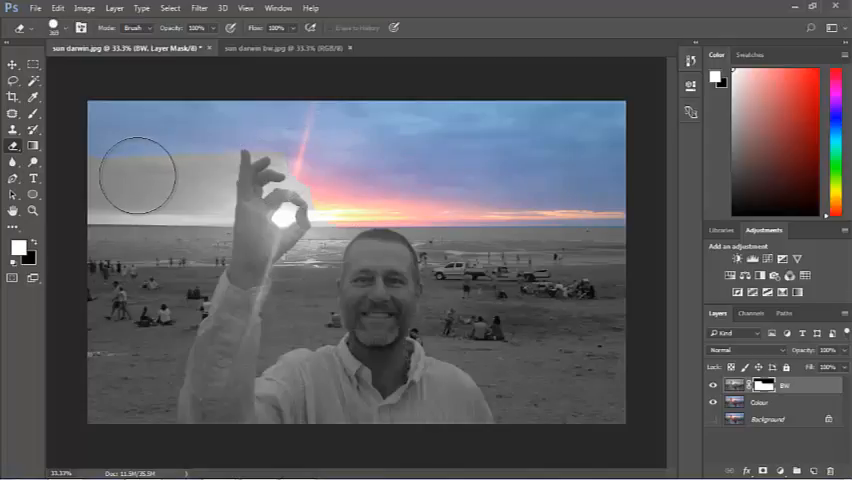
{"action": "mouse_move", "coordinate": [90, 185]}
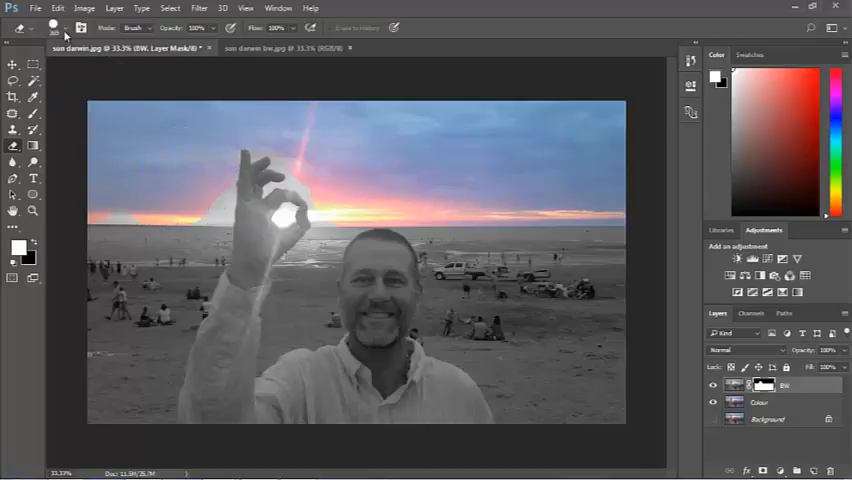
Reduce the brush to a small size in the brush preset picker, then pick the Zoom tool
{"action": "left_click", "coordinate": [54, 27]}
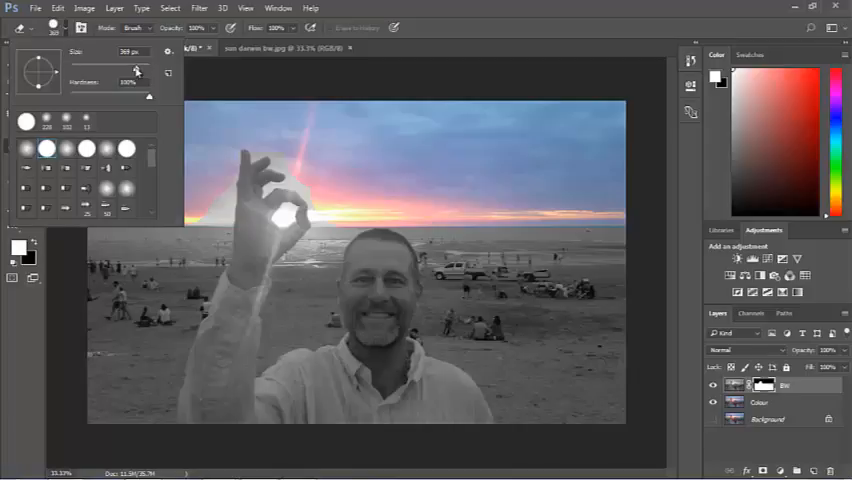
{"action": "triple_click", "coordinate": [130, 51]}
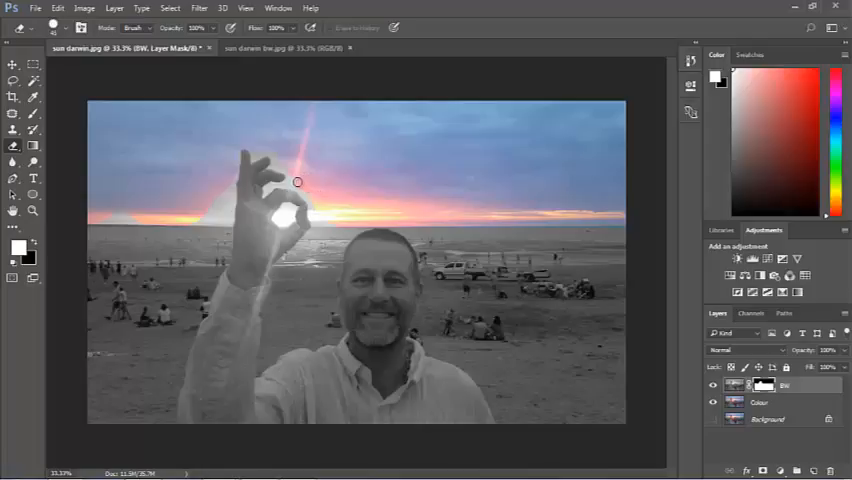
{"action": "mouse_move", "coordinate": [289, 176]}
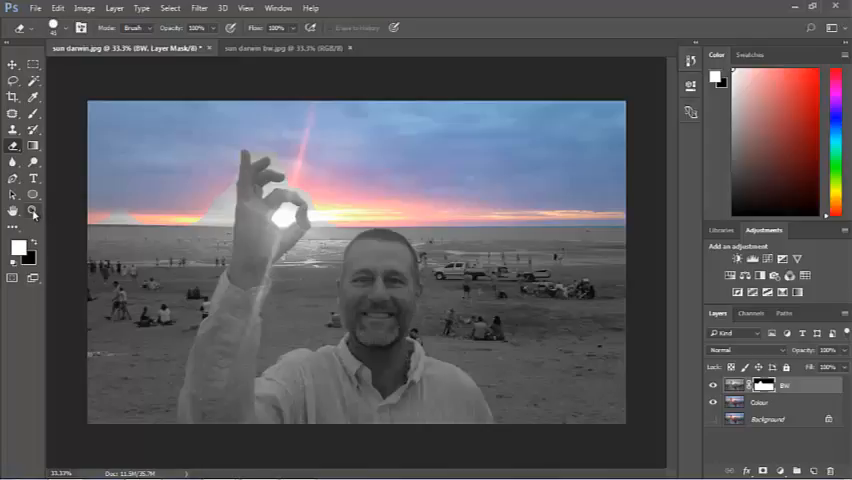
{"action": "left_click", "coordinate": [33, 211]}
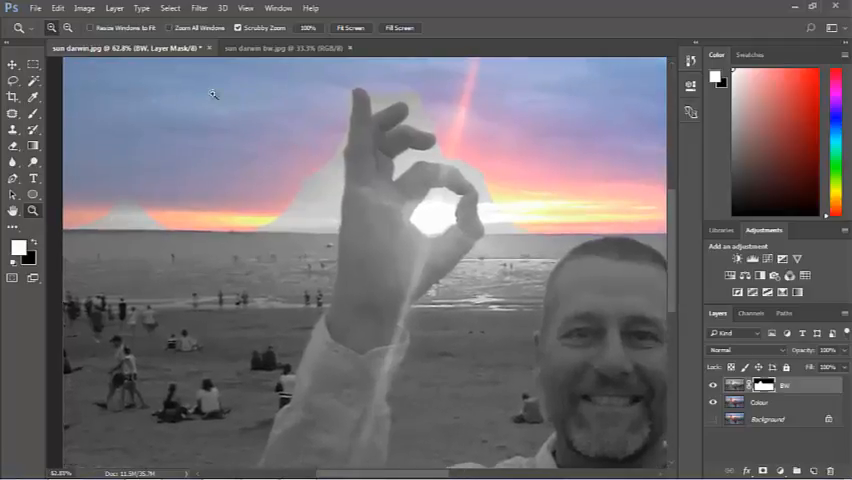
{"action": "mouse_move", "coordinate": [179, 244]}
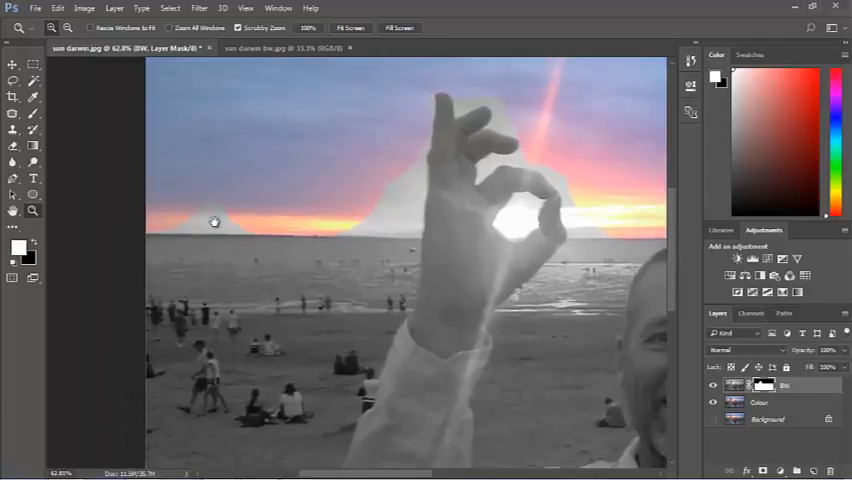
{"action": "mouse_move", "coordinate": [59, 76]}
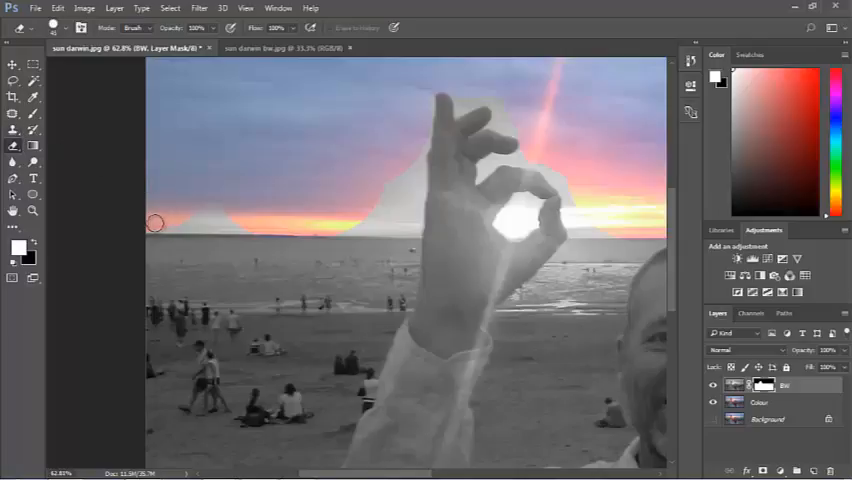
{"action": "mouse_move", "coordinate": [148, 223]}
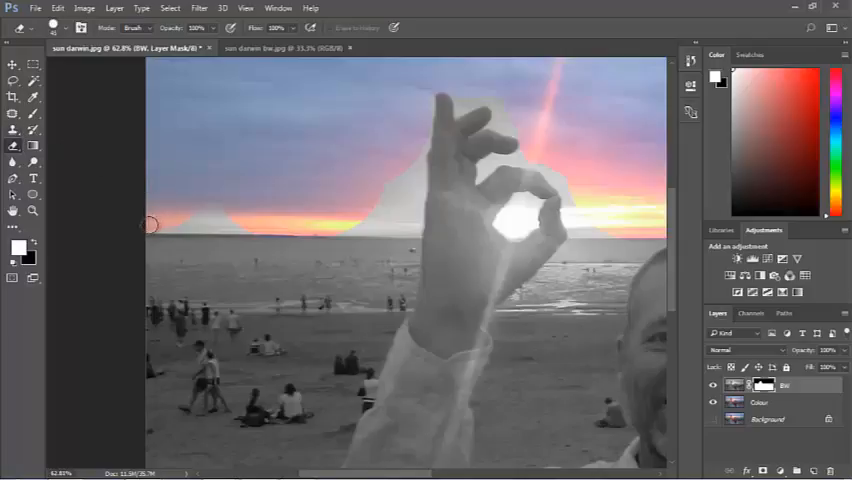
{"action": "mouse_move", "coordinate": [256, 226]}
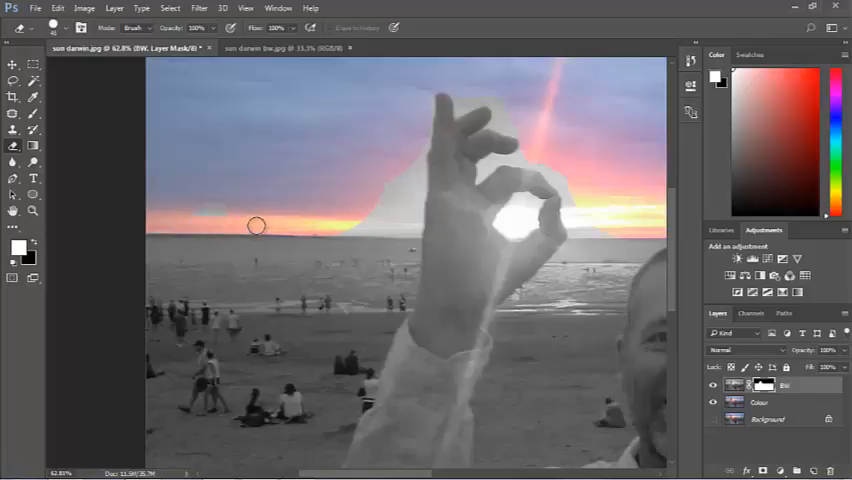
{"action": "mouse_move", "coordinate": [231, 205]}
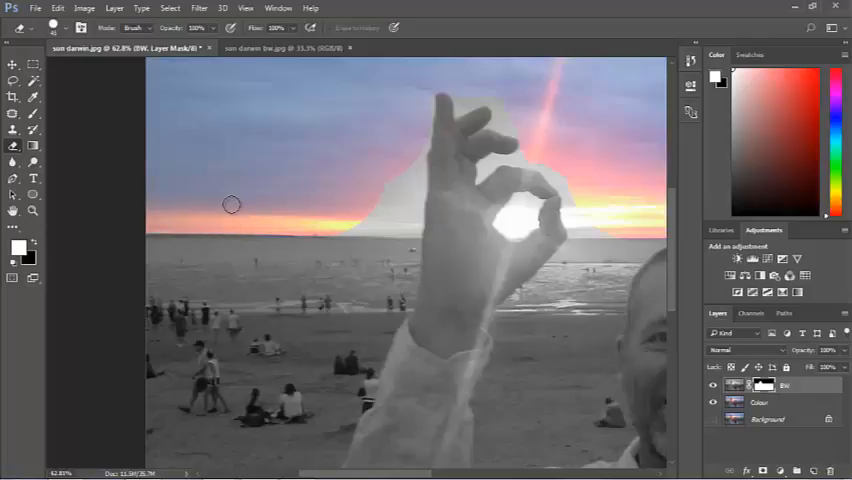
{"action": "mouse_move", "coordinate": [414, 228]}
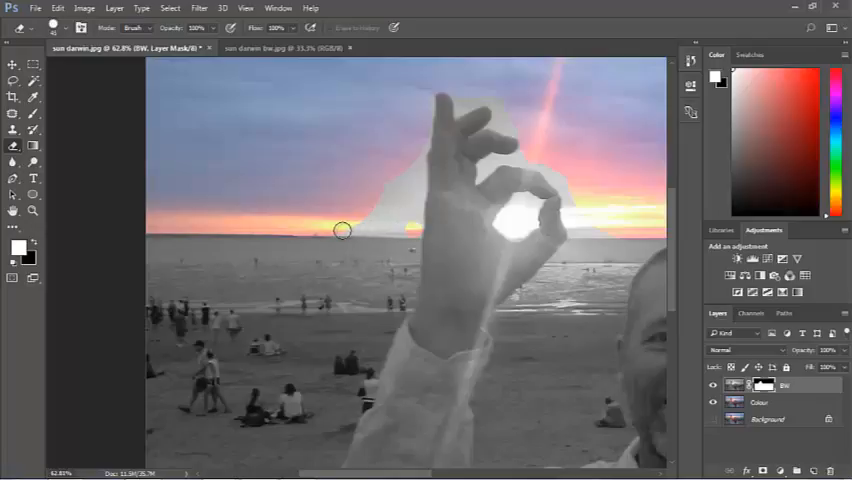
{"action": "mouse_move", "coordinate": [328, 228]}
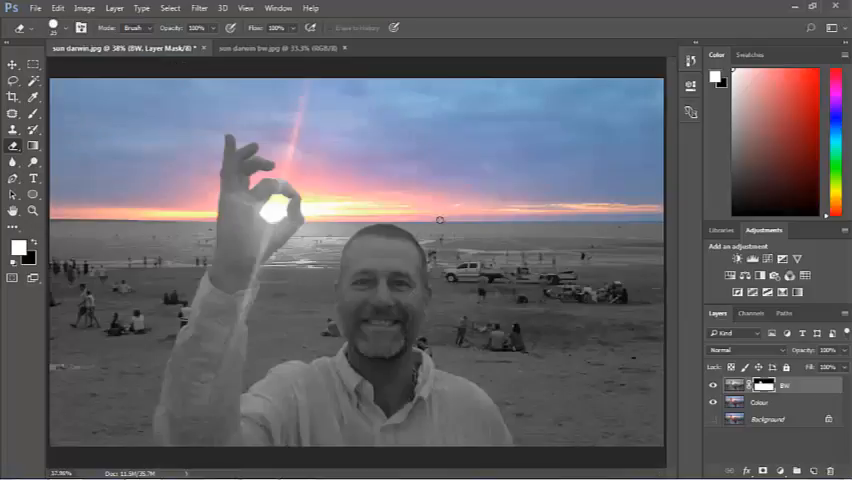
{"action": "mouse_move", "coordinate": [382, 159]}
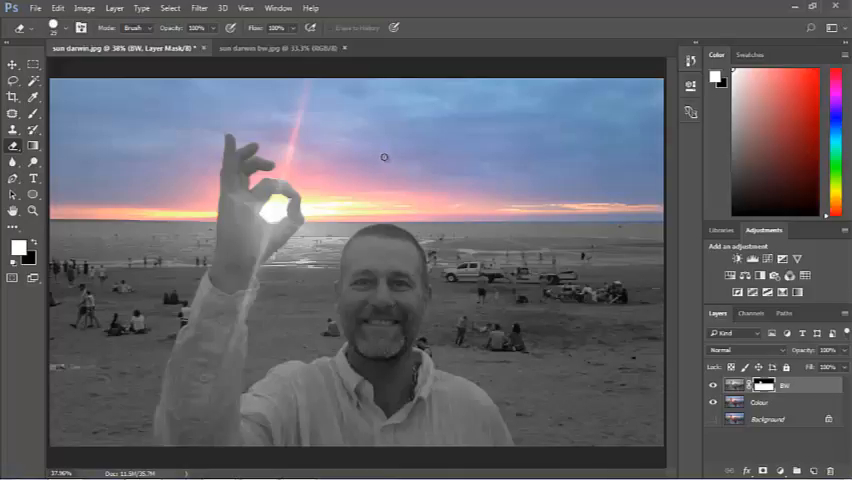
{"action": "mouse_move", "coordinate": [372, 152]}
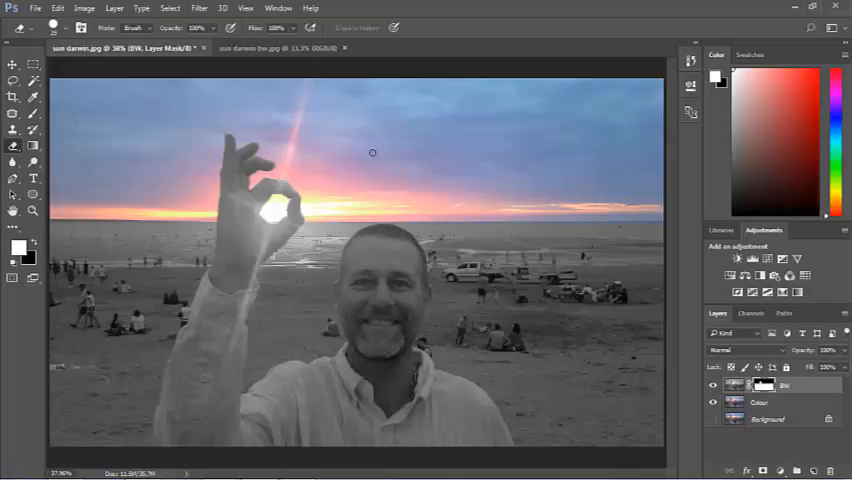